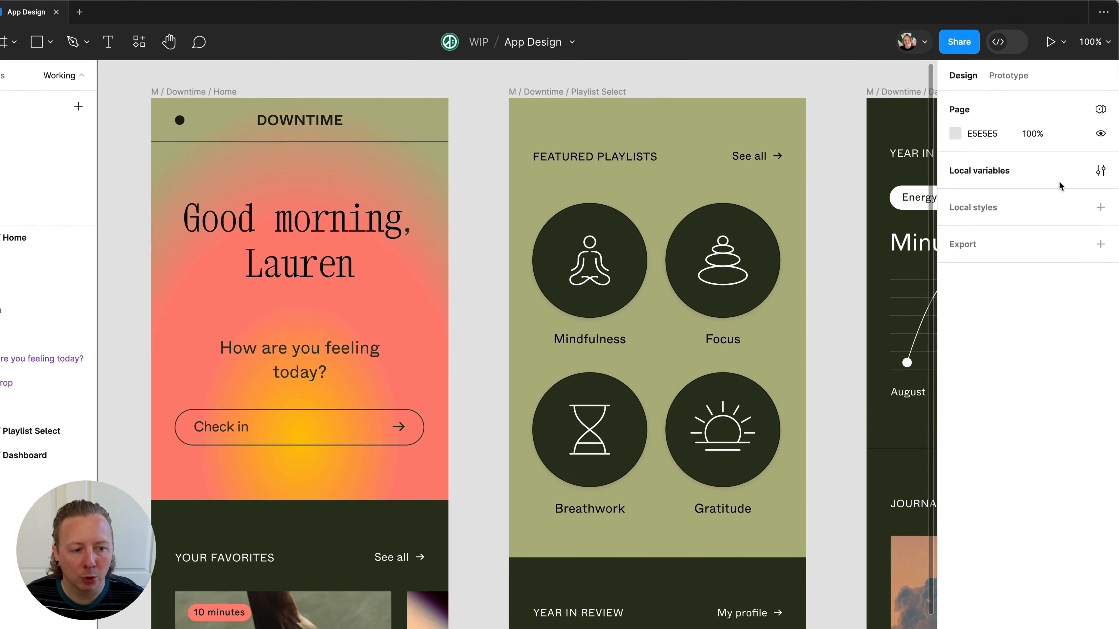
Step: Review the file's local variables, then select the backdrop instance inside the hero frame
{"action": "left_click", "coordinate": [1100, 171]}
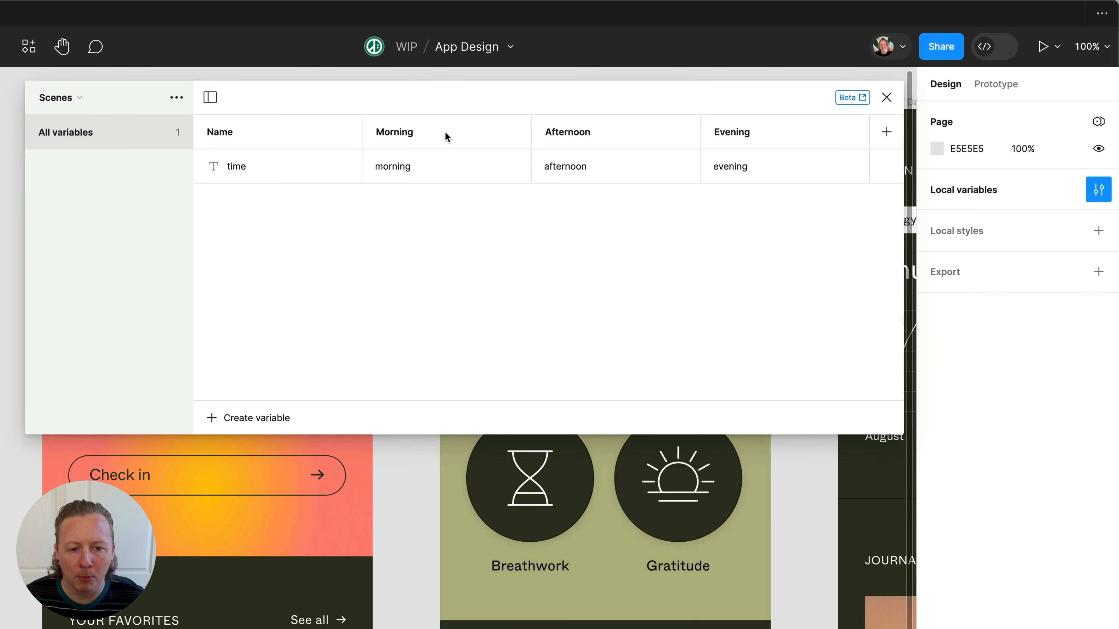
{"action": "mouse_move", "coordinate": [762, 147]}
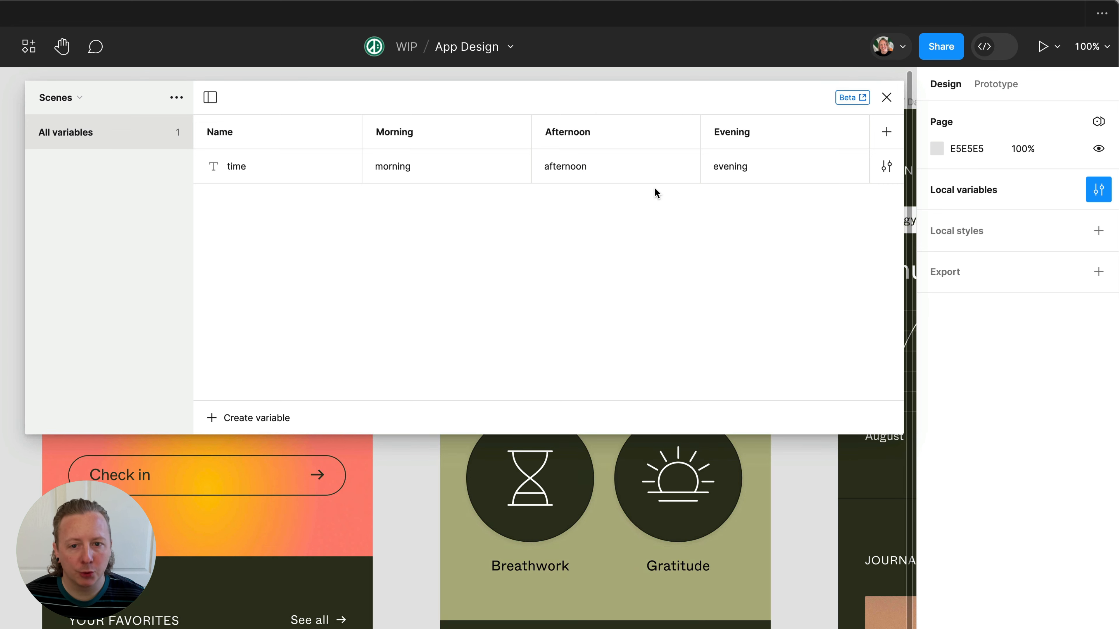
{"action": "mouse_move", "coordinate": [266, 187]}
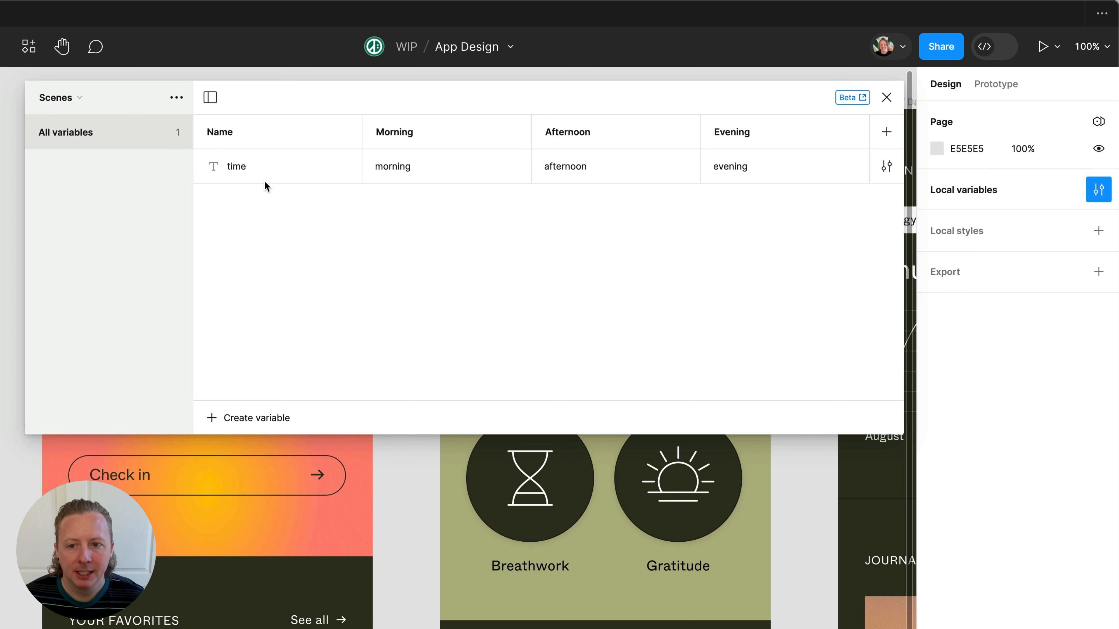
{"action": "mouse_move", "coordinate": [433, 183]}
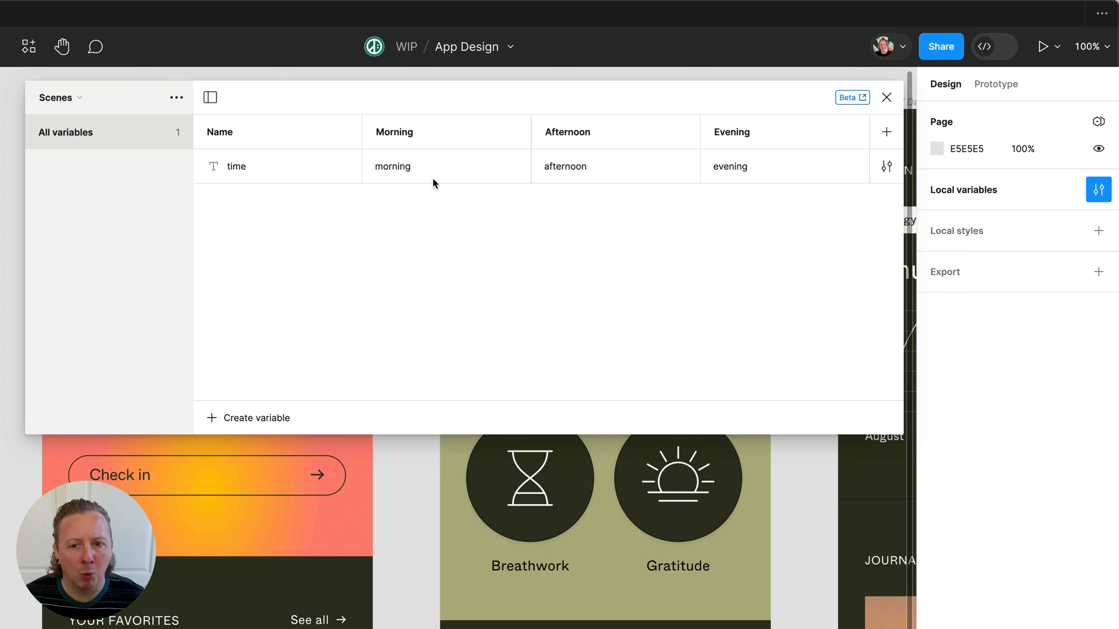
{"action": "mouse_move", "coordinate": [833, 156]}
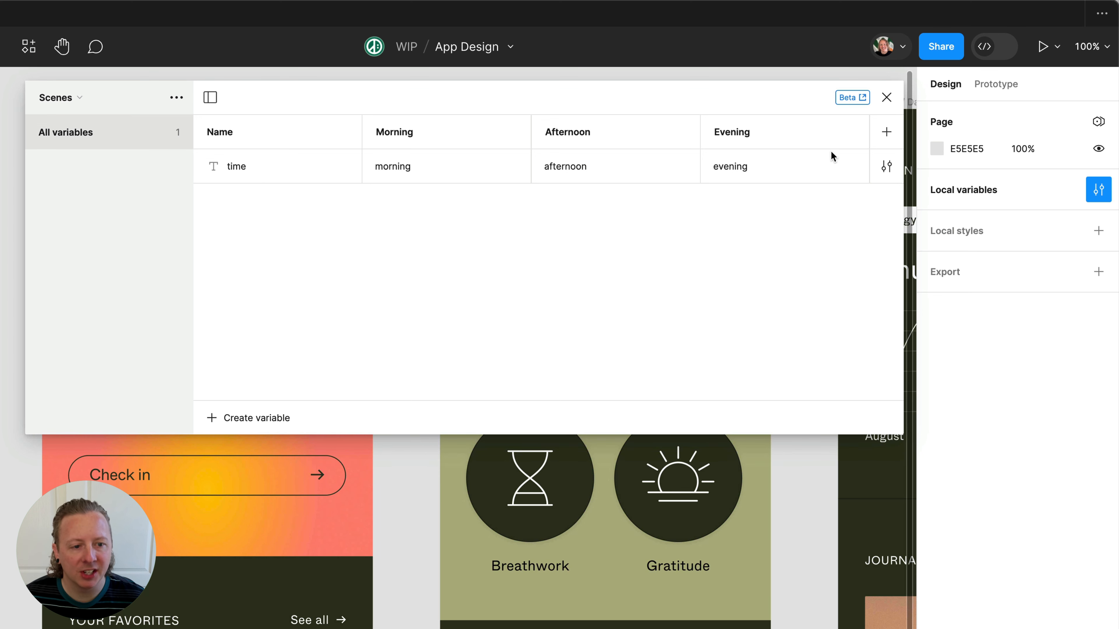
{"action": "left_click", "coordinate": [1099, 122]}
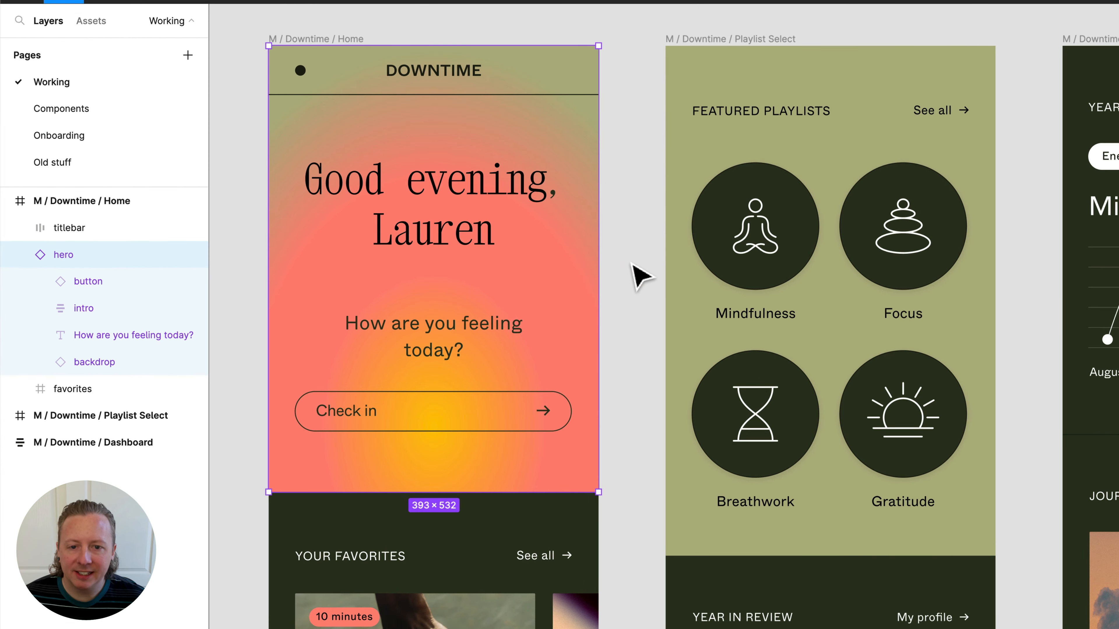
{"action": "mouse_move", "coordinate": [486, 417]}
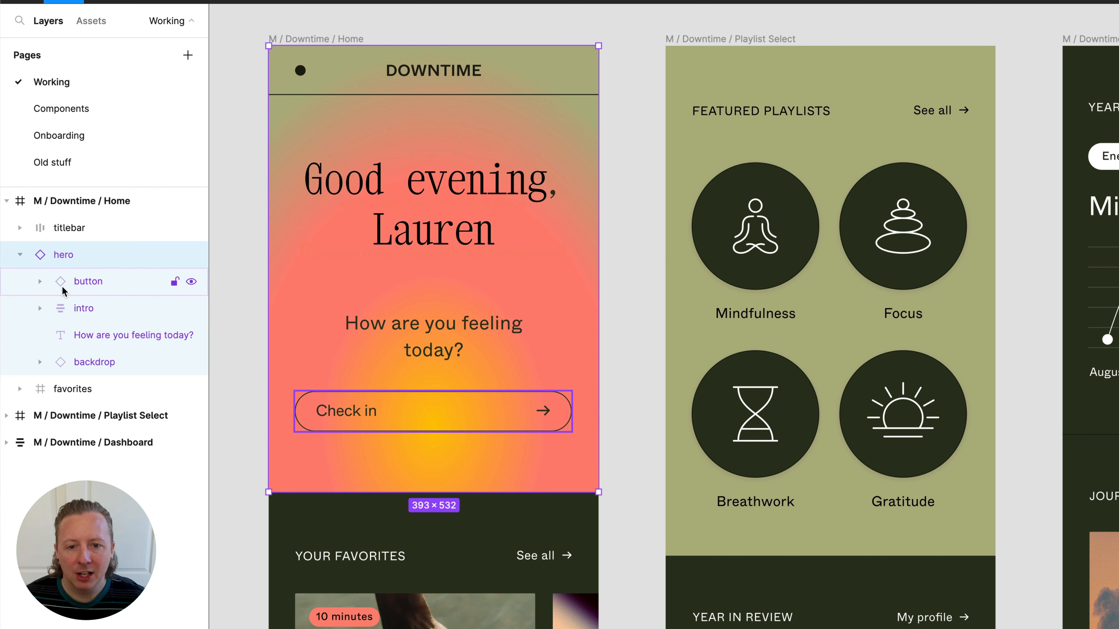
{"action": "left_click", "coordinate": [95, 363]}
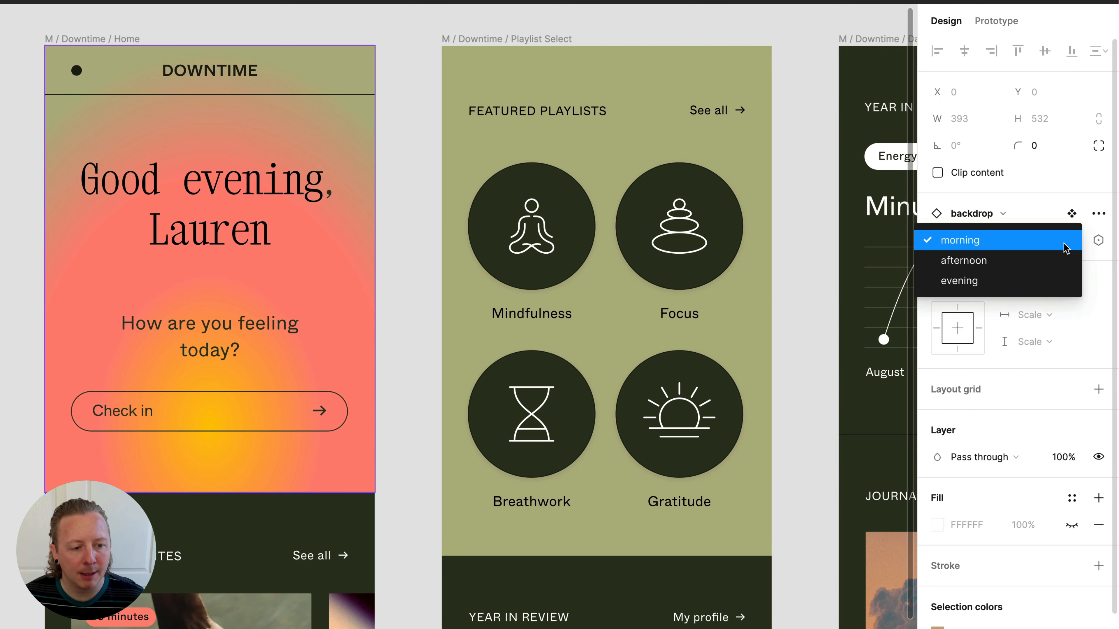
{"action": "left_click", "coordinate": [964, 261]}
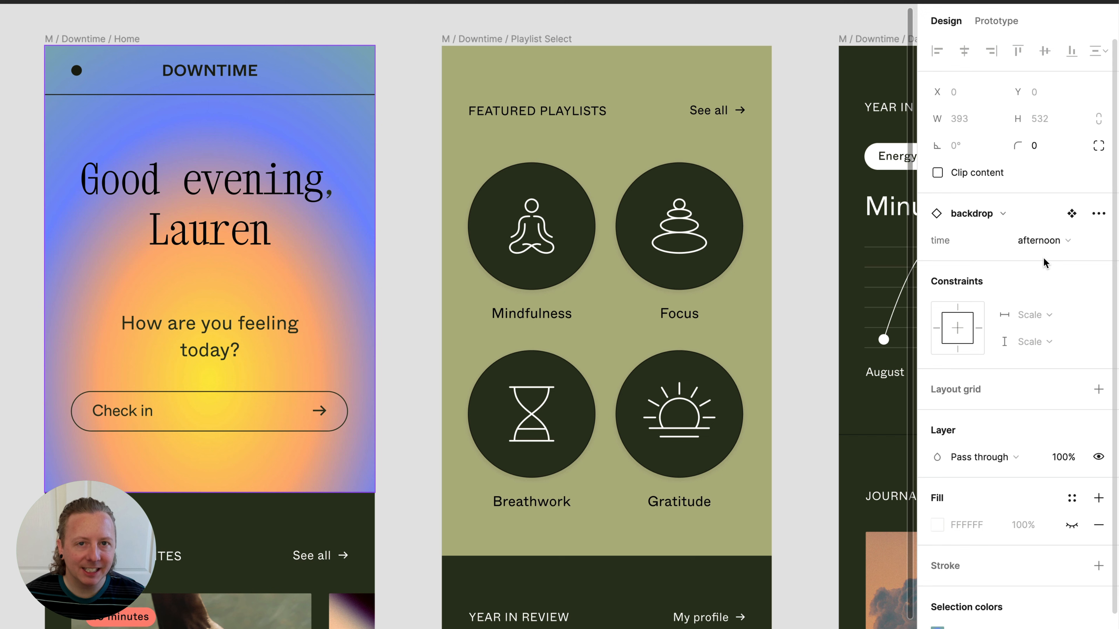
{"action": "left_click", "coordinate": [1042, 241]}
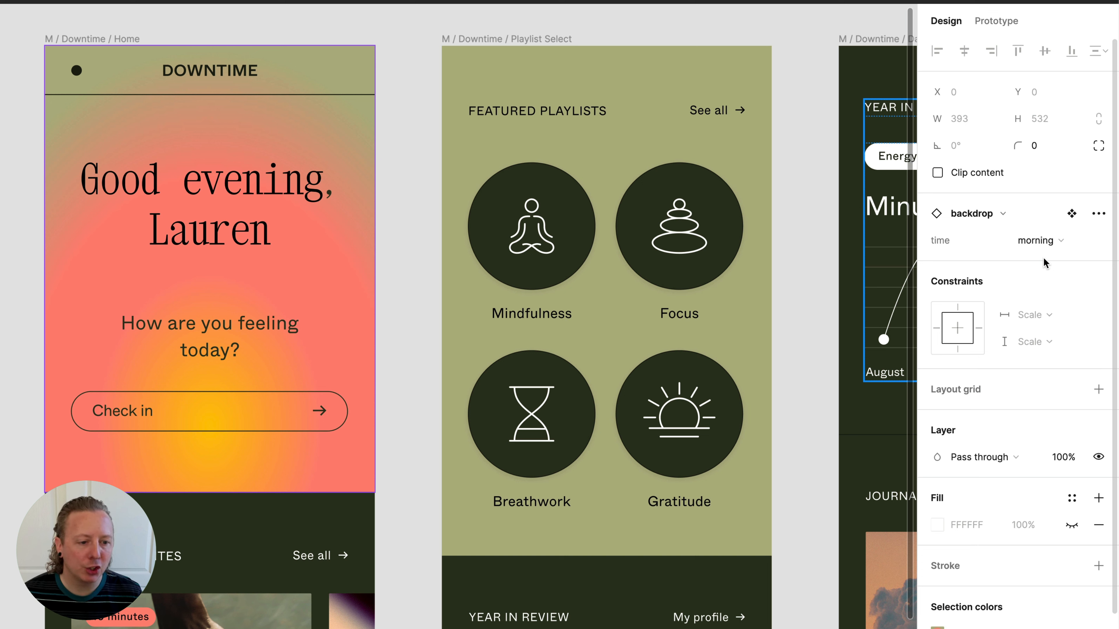
{"action": "left_click", "coordinate": [1036, 241]}
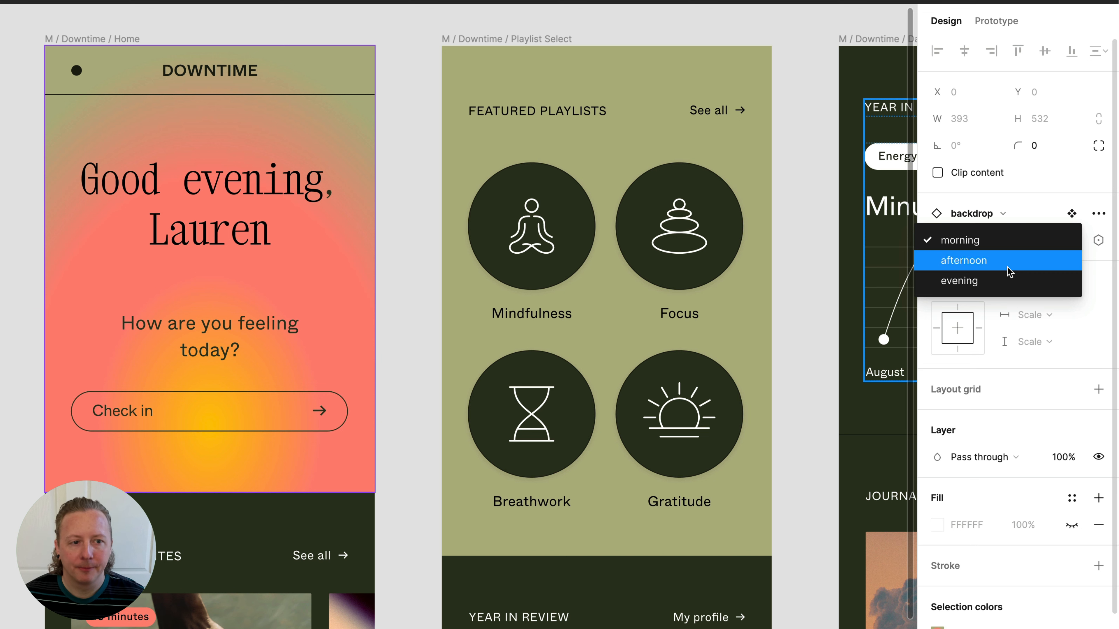
{"action": "mouse_move", "coordinate": [1106, 300]}
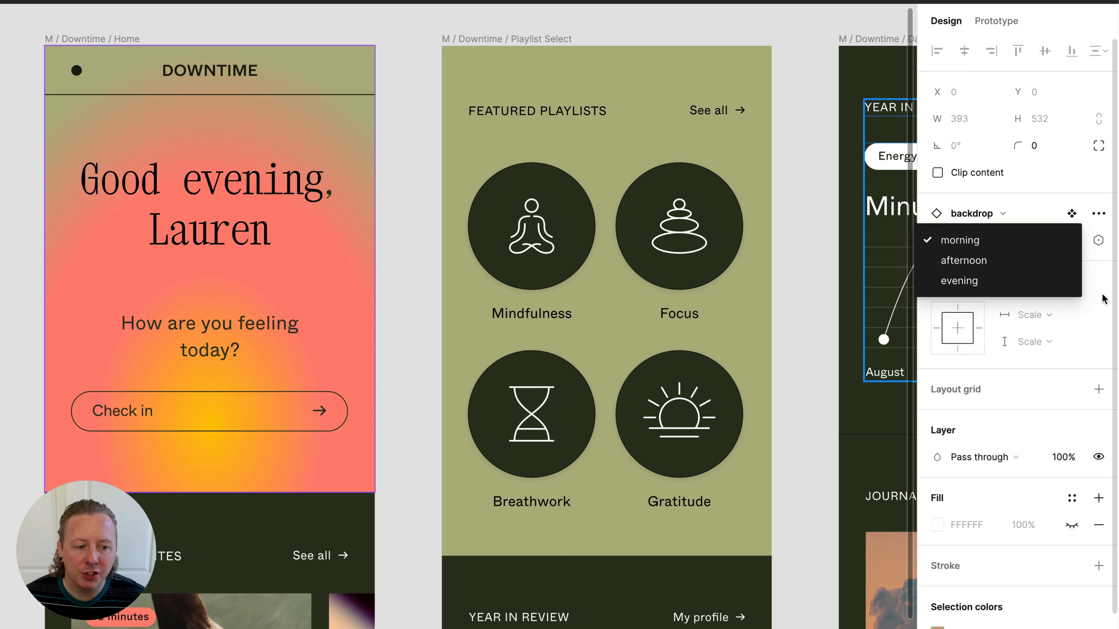
{"action": "left_click", "coordinate": [959, 240]}
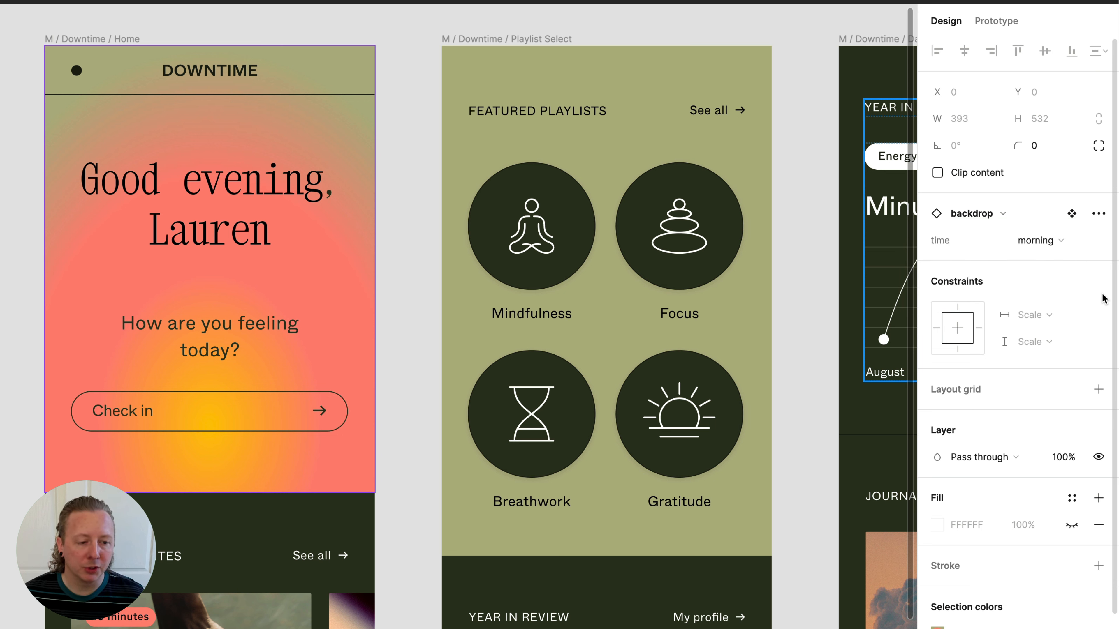
{"action": "mouse_move", "coordinate": [1089, 285]}
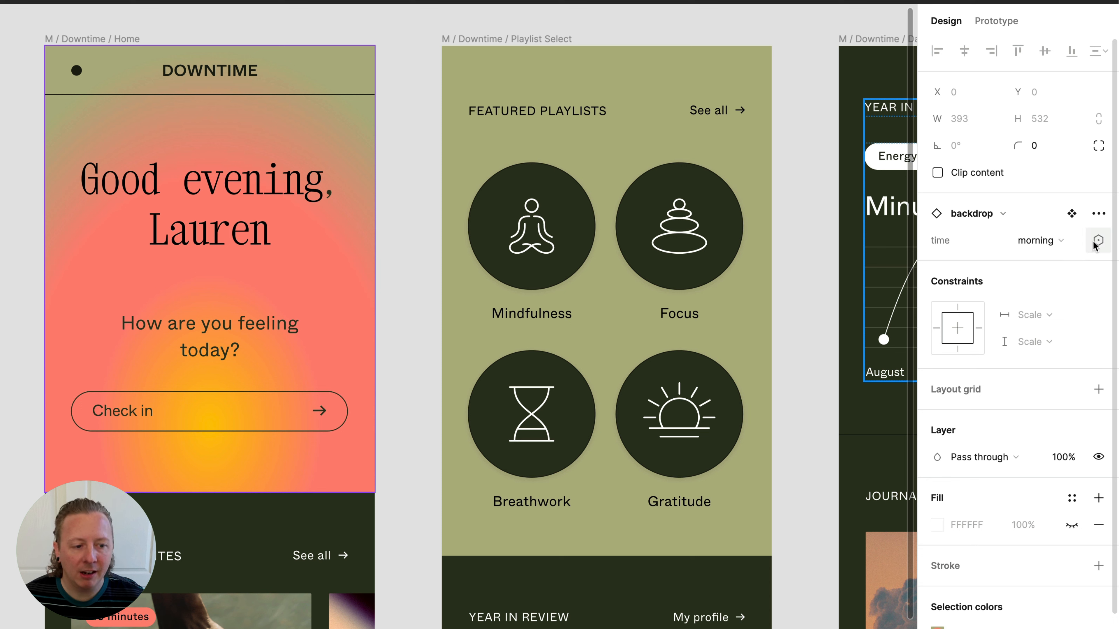
Step: Bind the backdrop's time property to the 'time' variable under Scenes
{"action": "left_click", "coordinate": [1098, 241]}
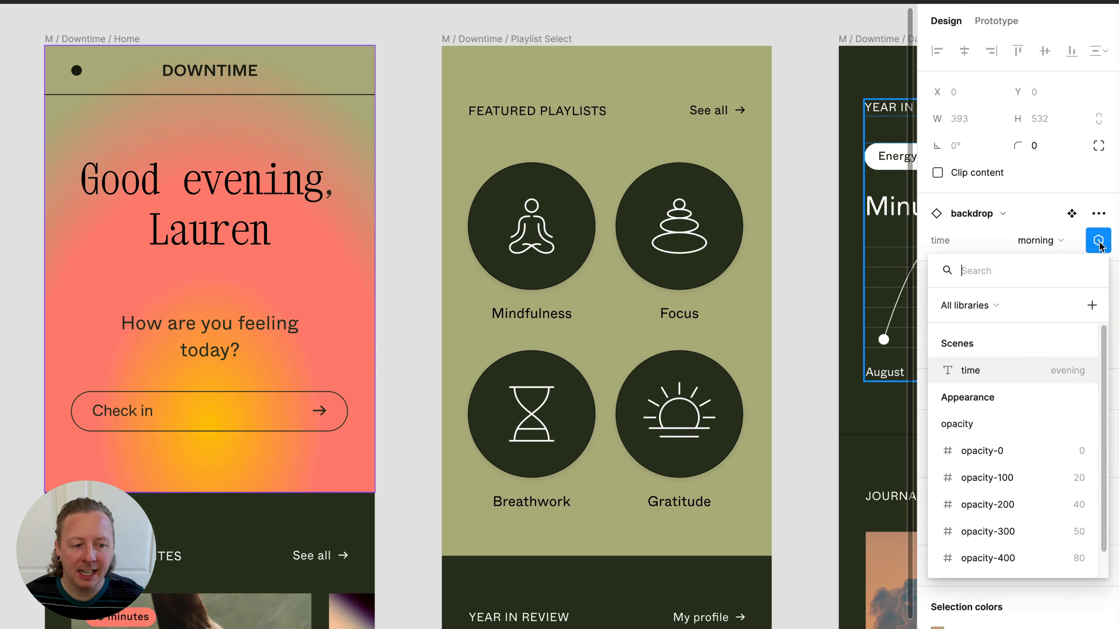
{"action": "mouse_move", "coordinate": [998, 374]}
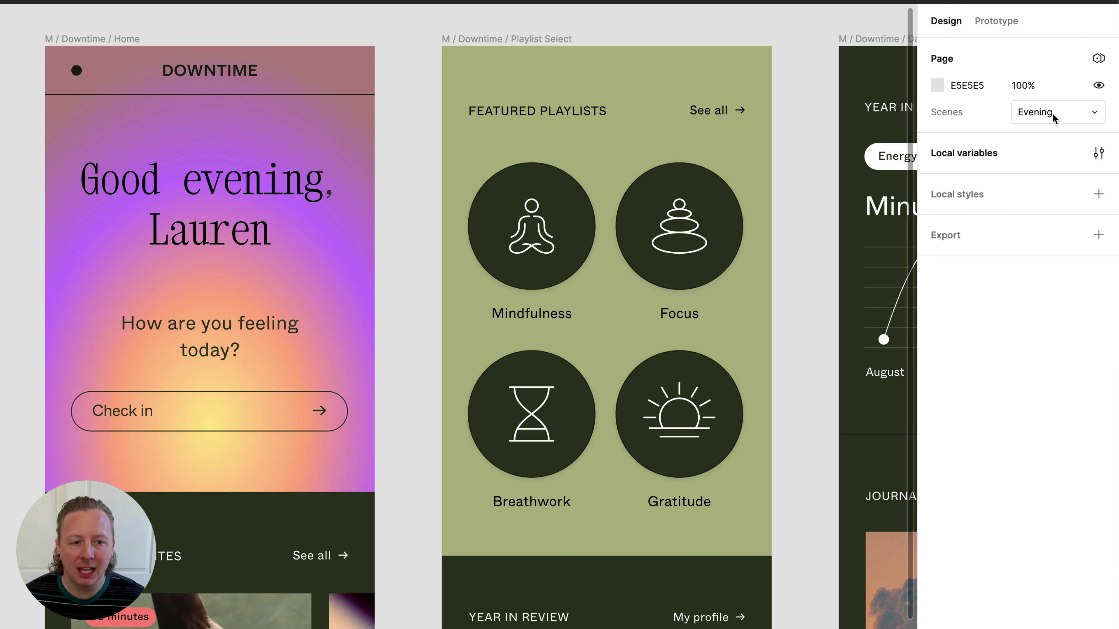
Step: Set the page's Scenes mode to Afternoon (blue backdrop), then back to Morning (orange)
{"action": "left_click", "coordinate": [1056, 112]}
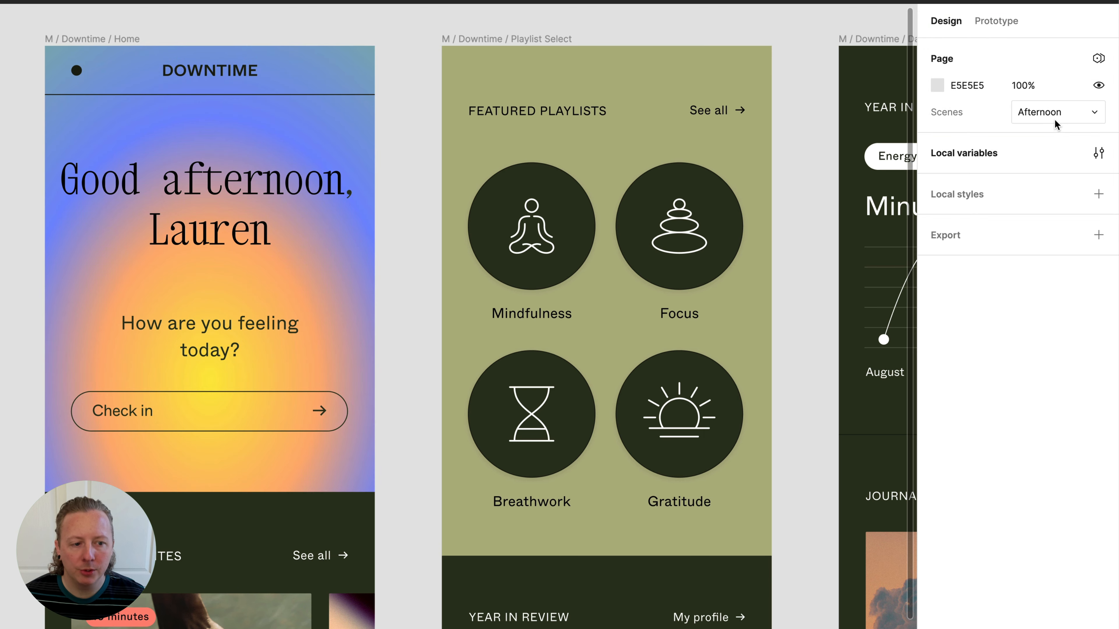
{"action": "left_click", "coordinate": [1059, 113]}
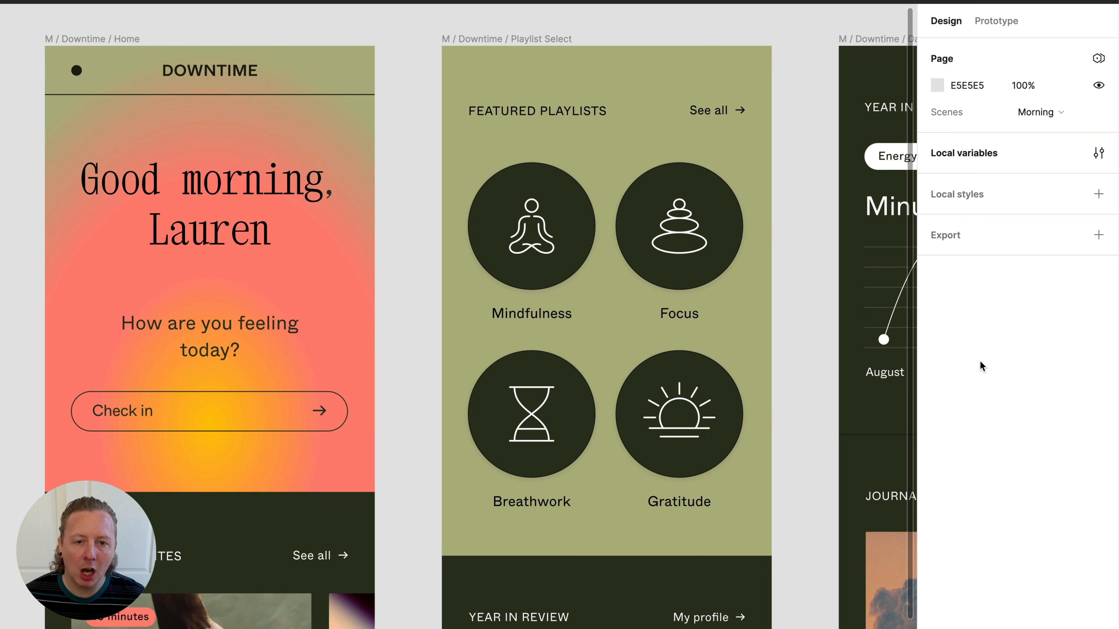